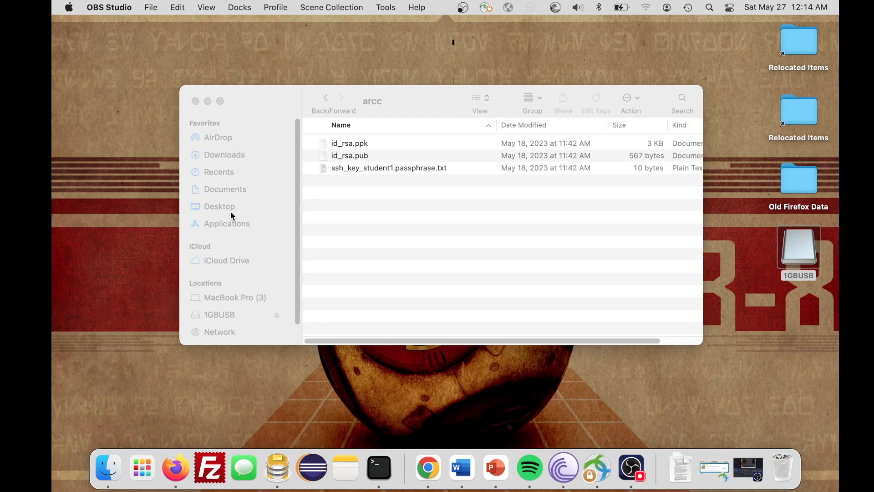
mouse_move(354, 107)
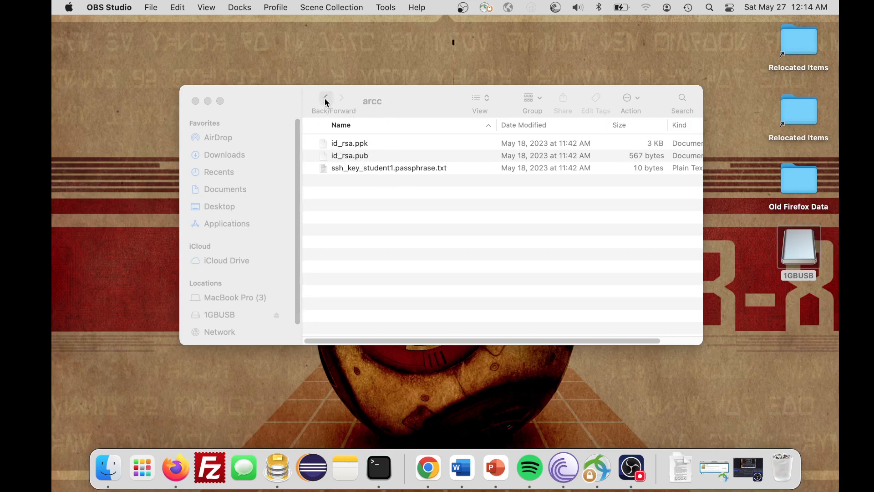
- Return to the Documents folder in Finder and select the arcc folder
left_click(325, 97)
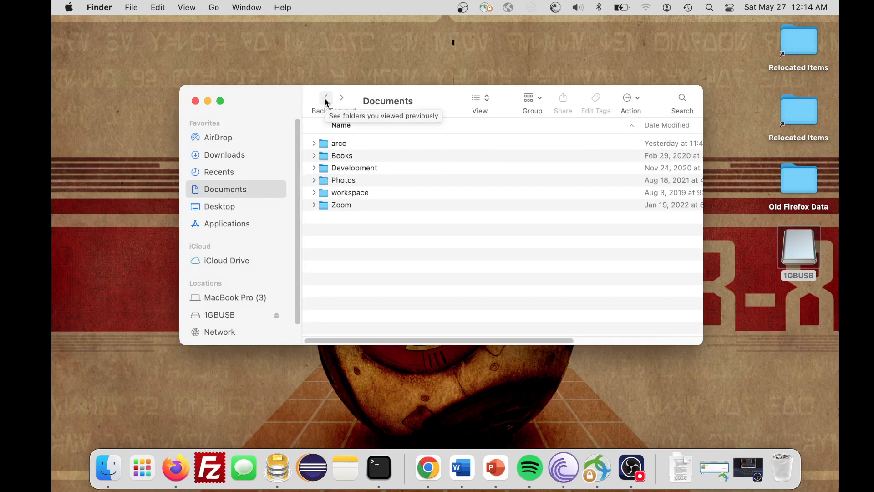
mouse_move(342, 148)
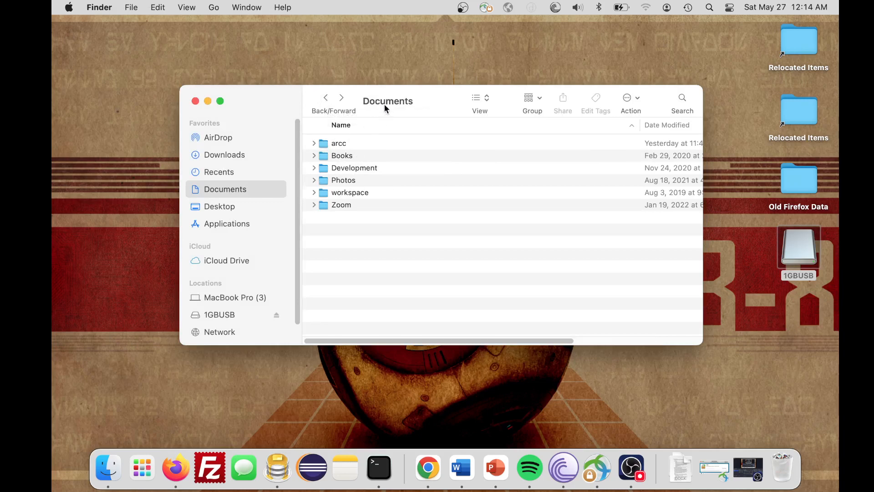
left_click(339, 143)
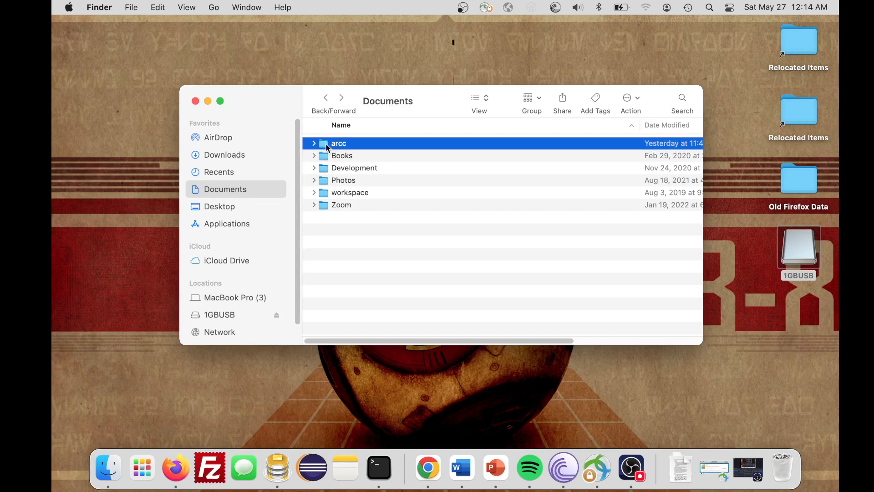
- Enter the arcc folder holding id_rsa.ppk, id_rsa.pub and the passphrase text file
double_click(338, 143)
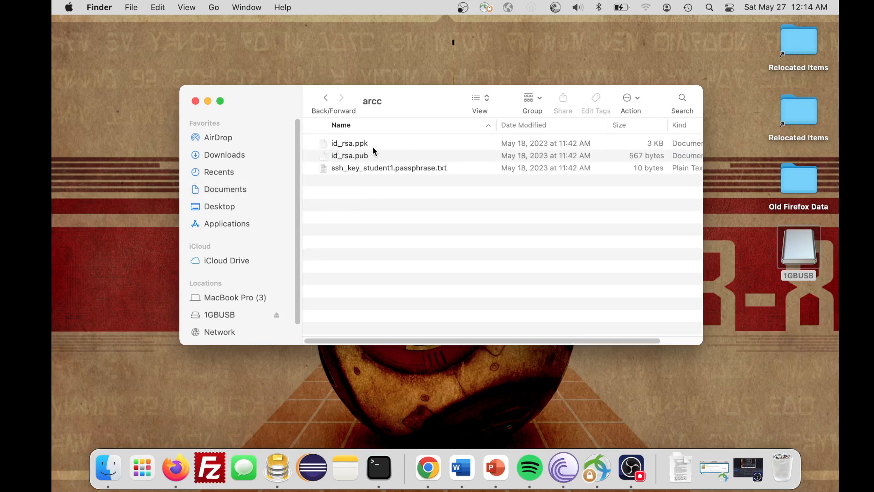
mouse_move(343, 175)
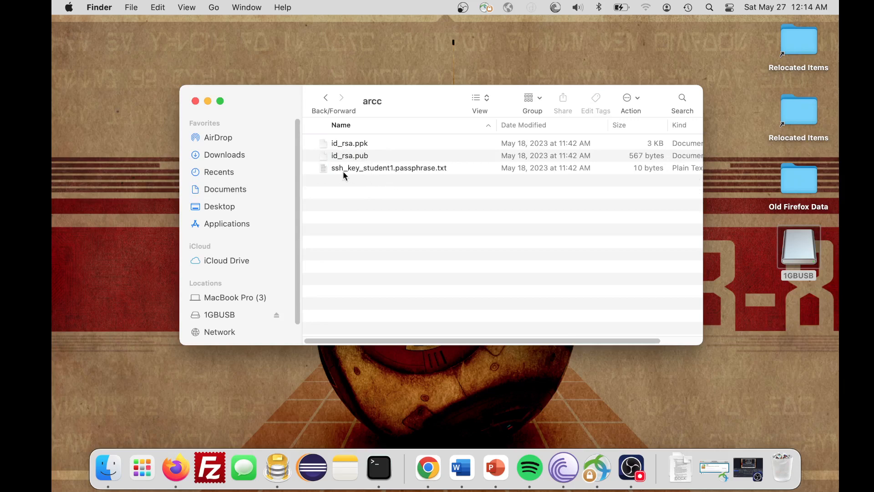
mouse_move(396, 183)
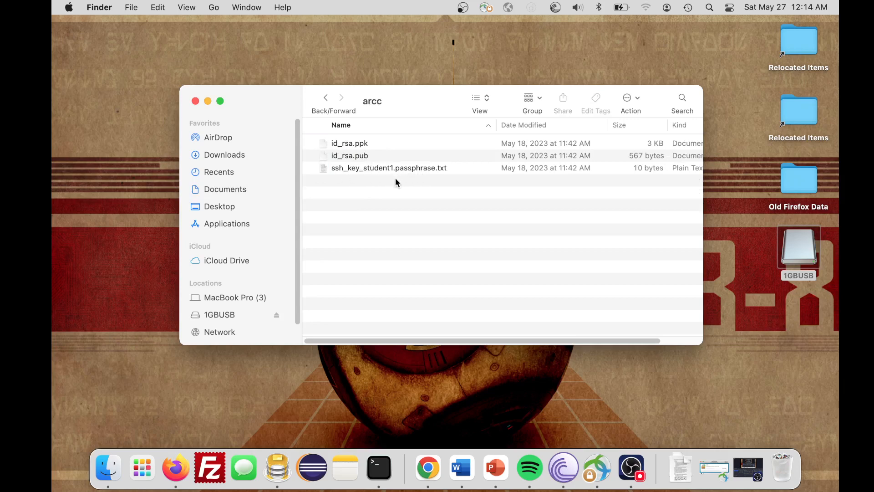
mouse_move(396, 183)
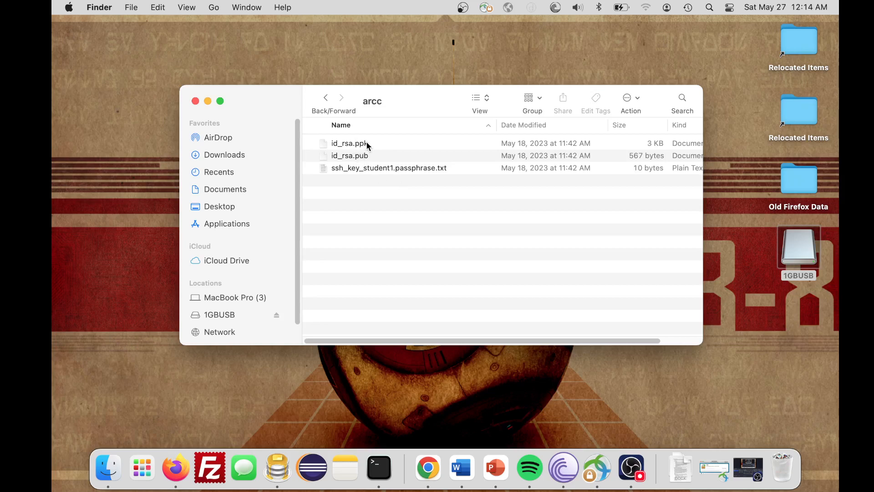
mouse_move(357, 164)
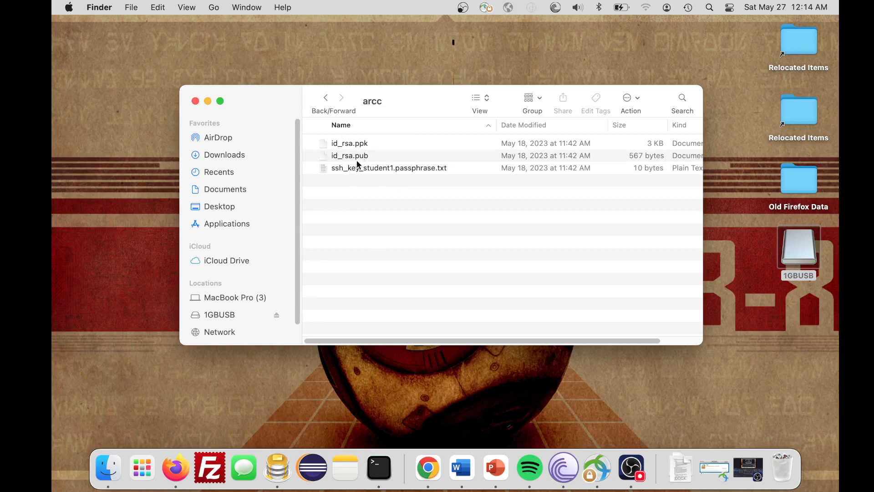
mouse_move(366, 173)
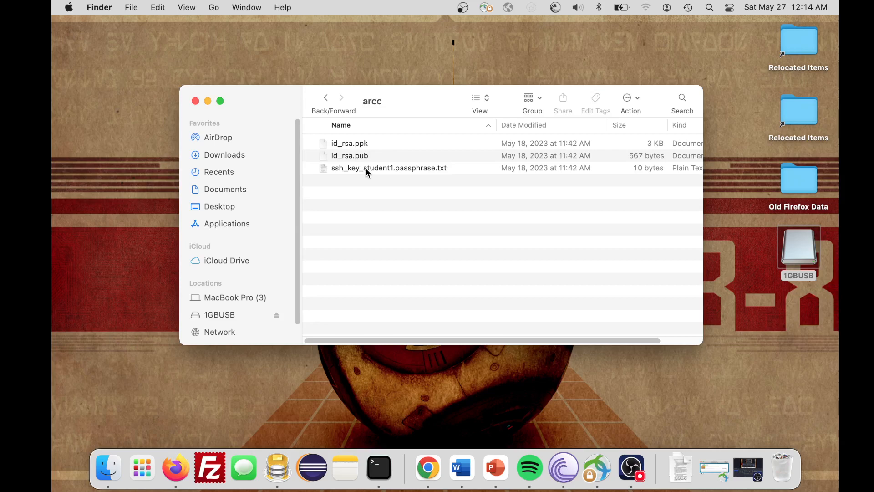
mouse_move(325, 125)
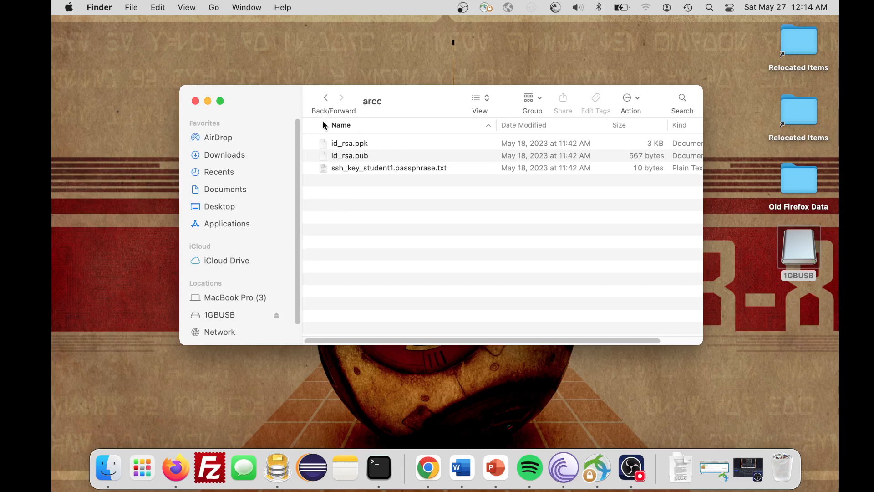
left_click(225, 189)
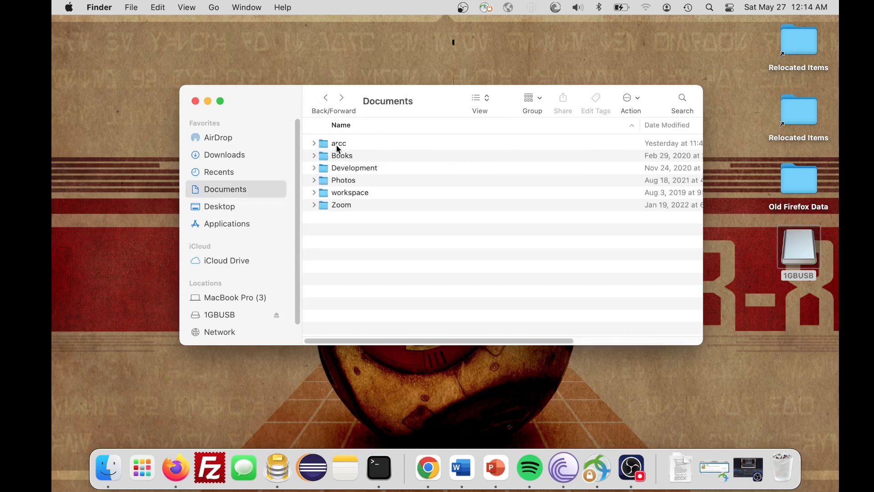
double_click(338, 143)
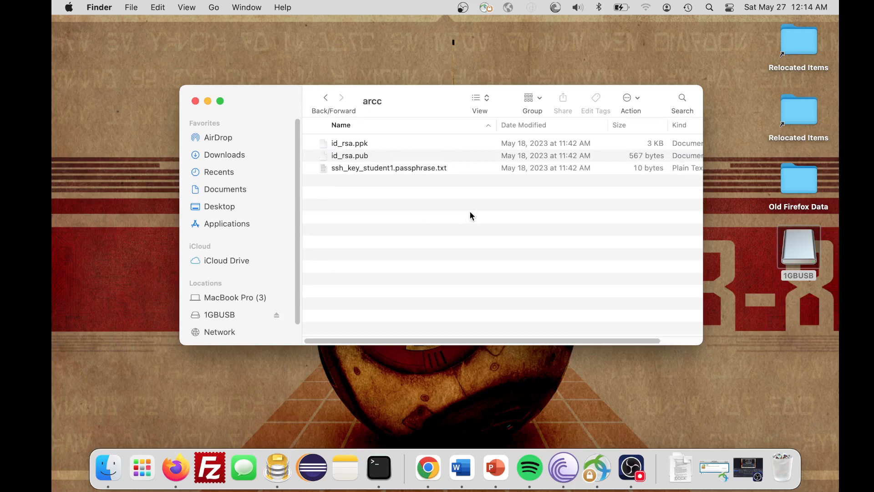
mouse_move(719, 5)
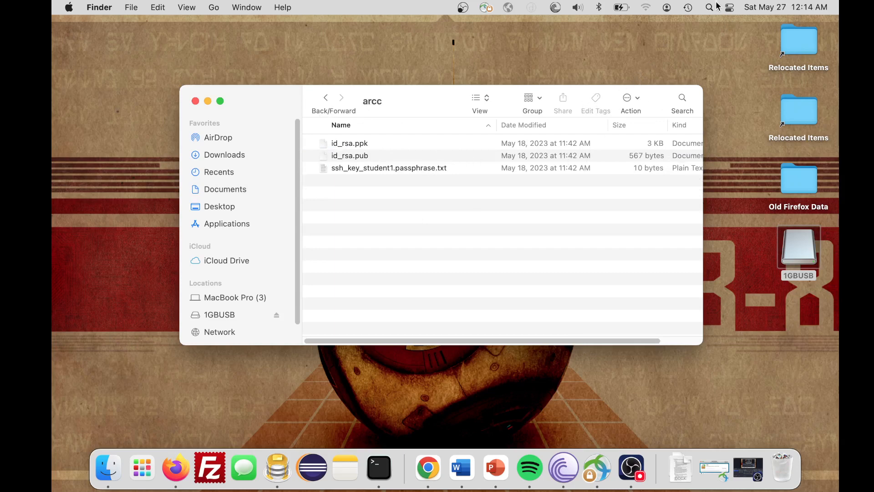
- Launch Terminal by searching 'term' in Spotlight
left_click(708, 7)
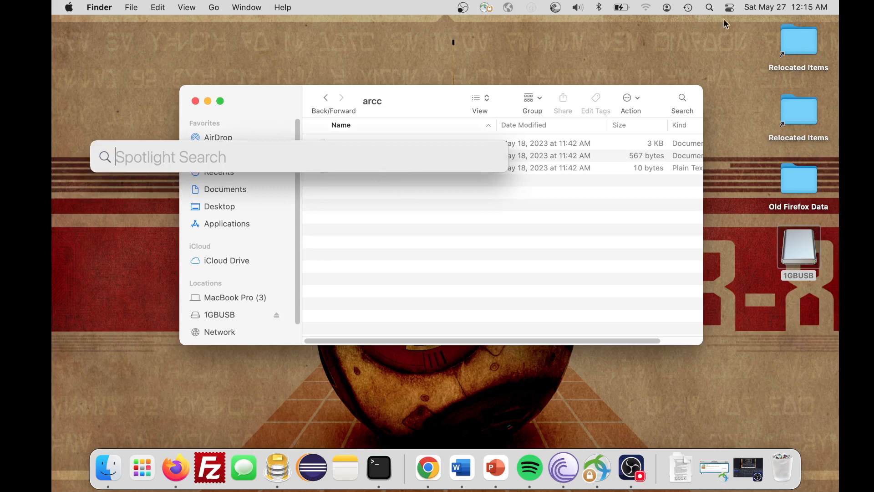
mouse_move(289, 163)
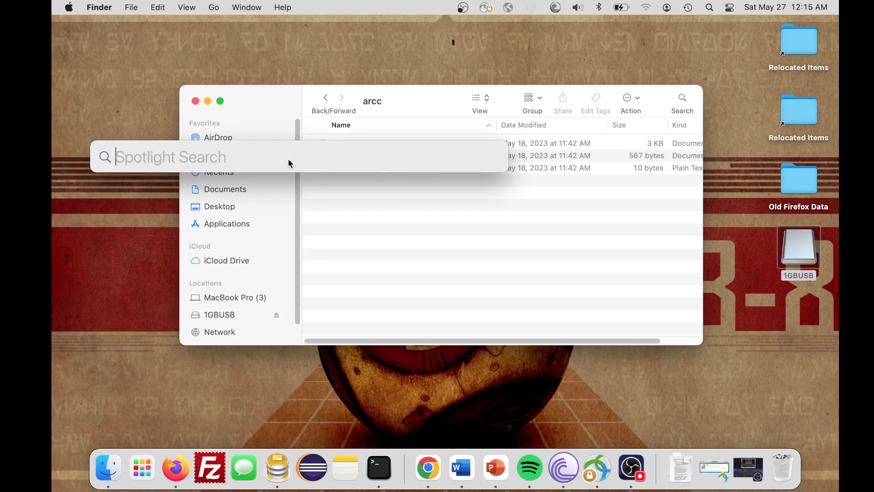
type("termon")
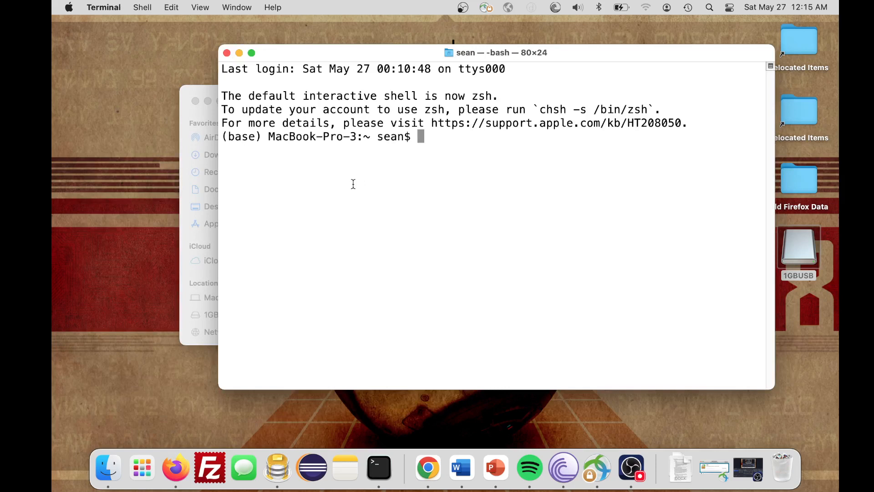
- Run pwd to confirm the shell starts in /Users/sean
type("pwd")
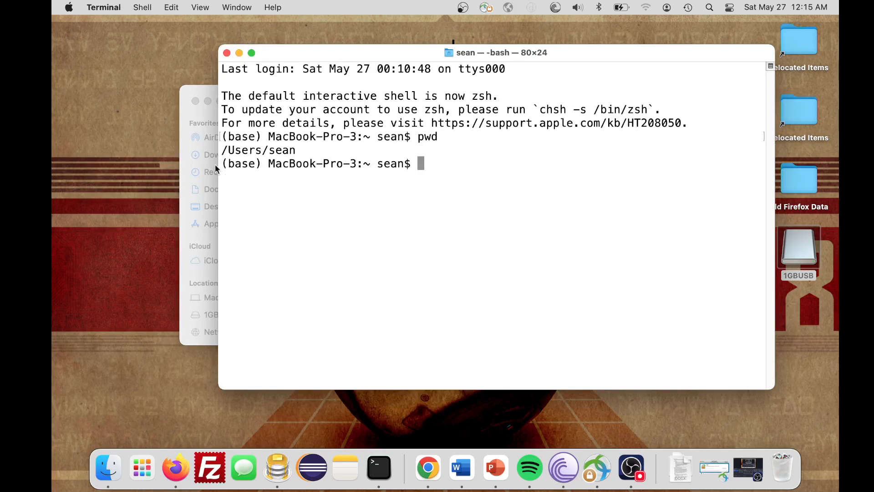
mouse_move(501, 203)
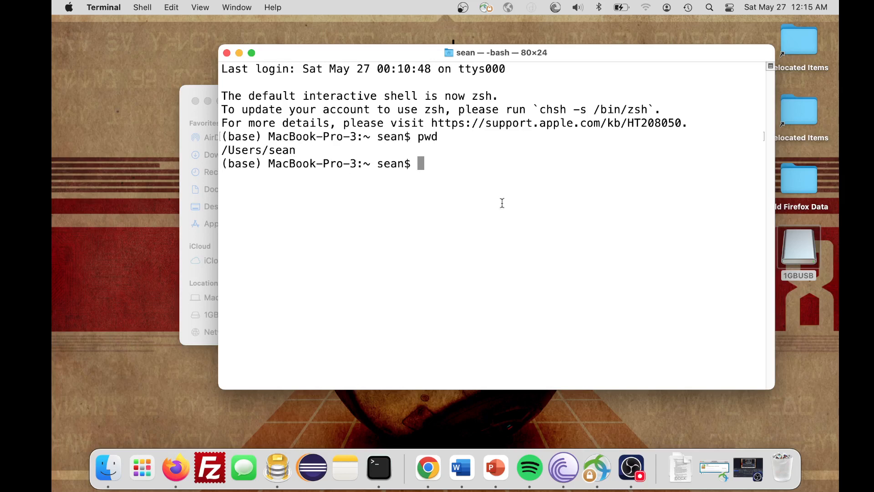
mouse_move(455, 192)
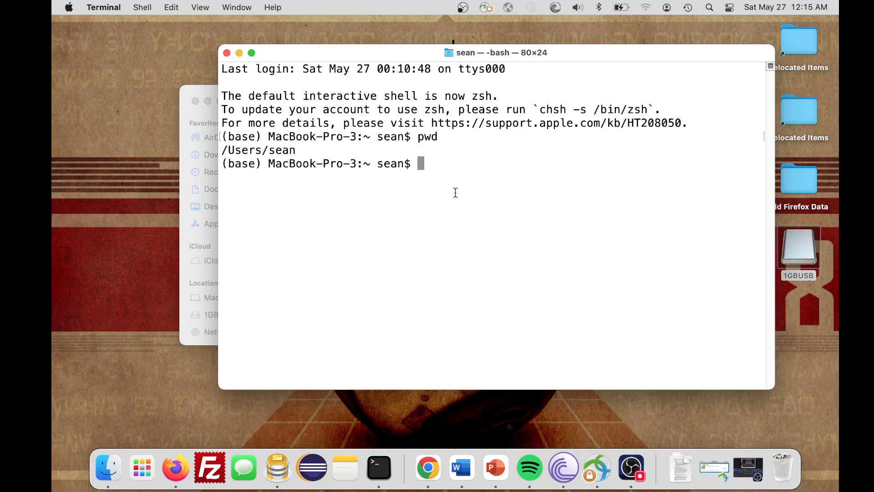
- Change into Documents/arcc, list its three key files and confirm the path with pwd
type("cd D")
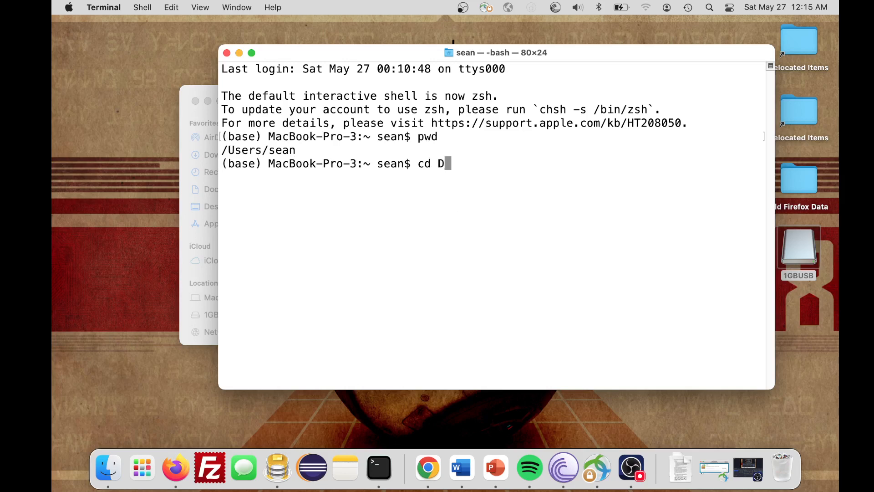
key("Tab")
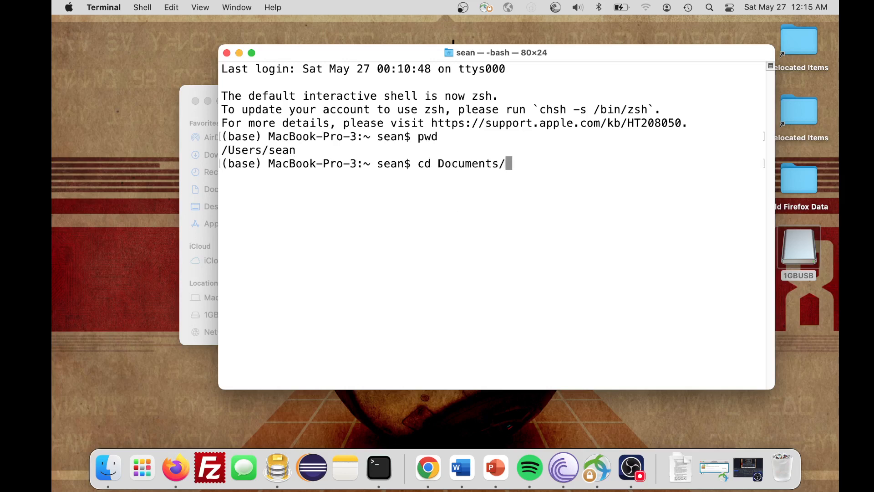
type("arc")
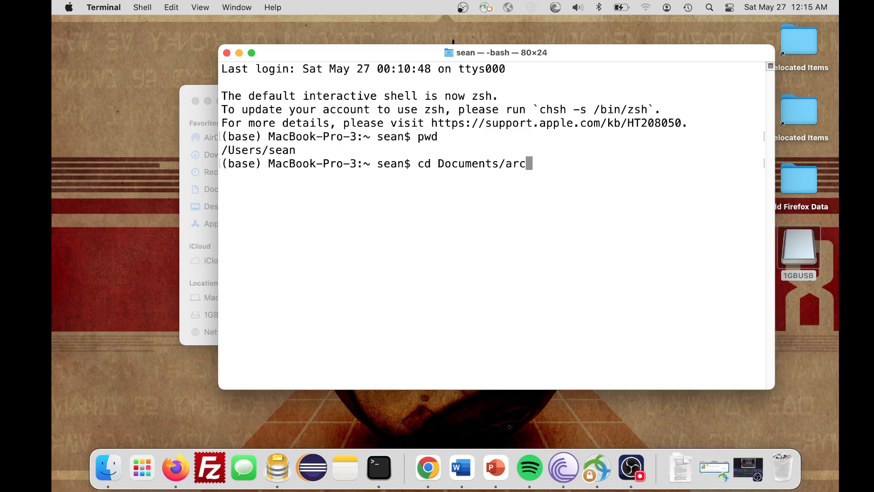
type("c")
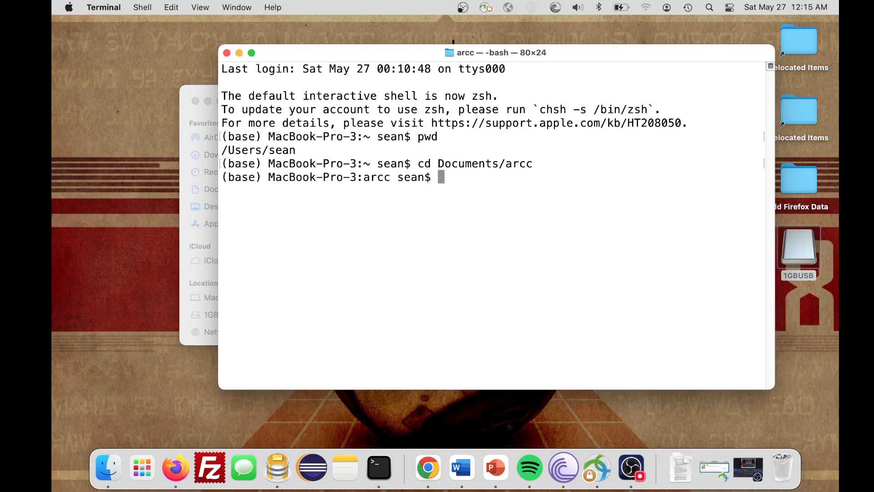
type("ls")
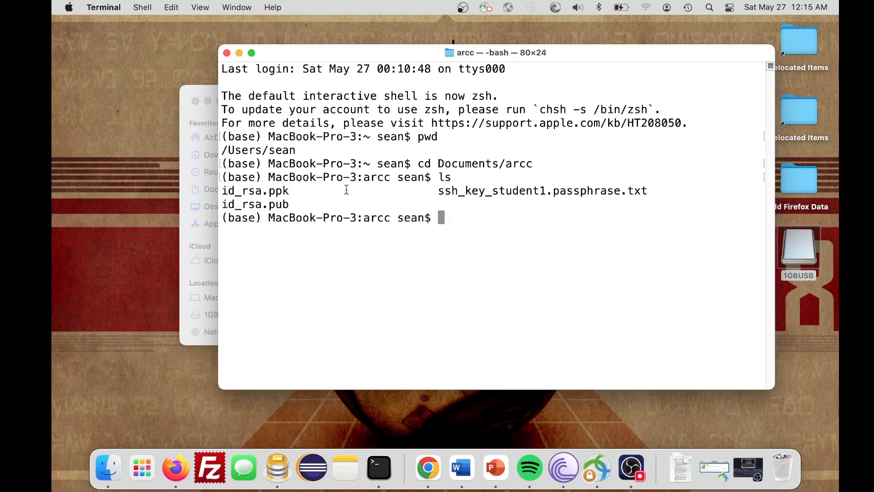
mouse_move(449, 191)
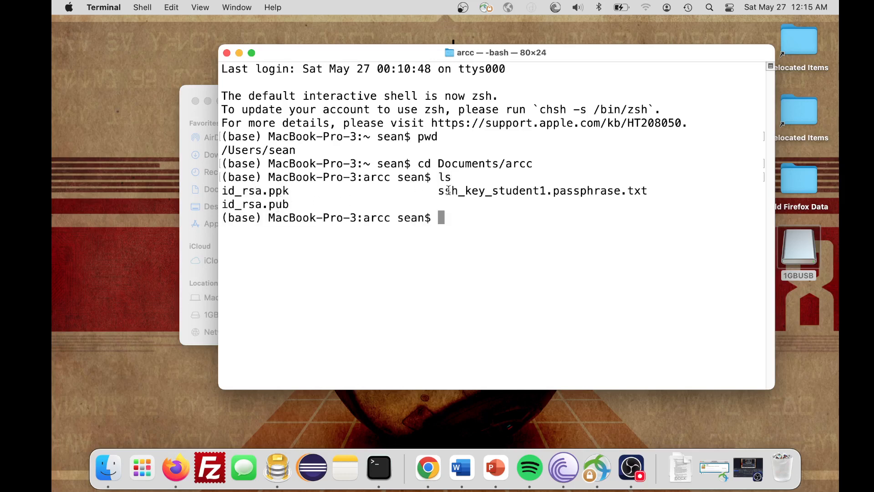
mouse_move(628, 190)
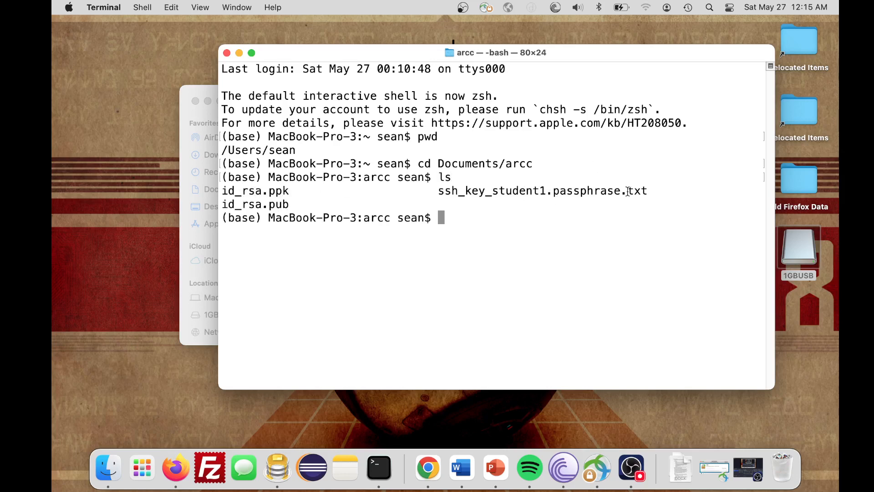
type("pwd")
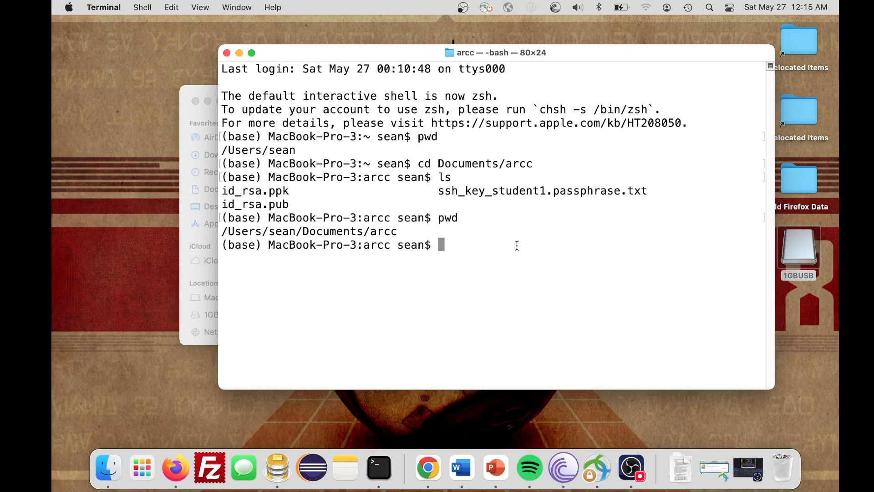
- Run chmod 600 id_rsa.ppk so only the owner can read and write the key
type("chmod")
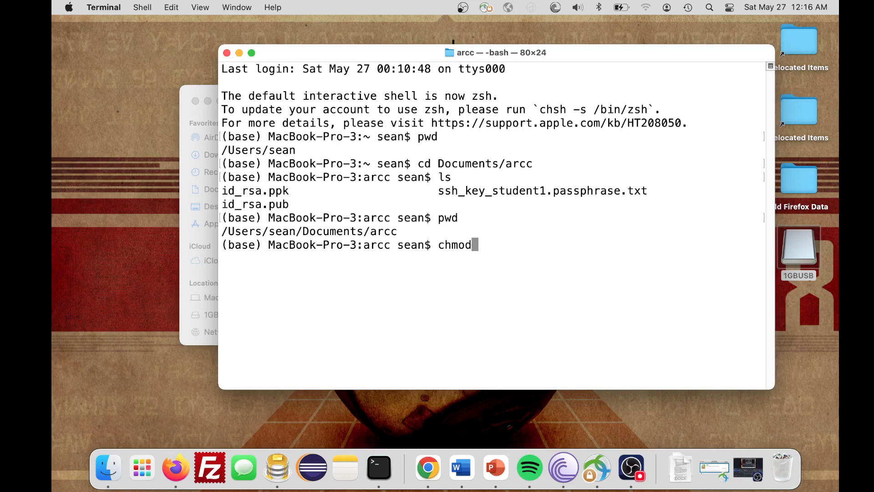
type("600")
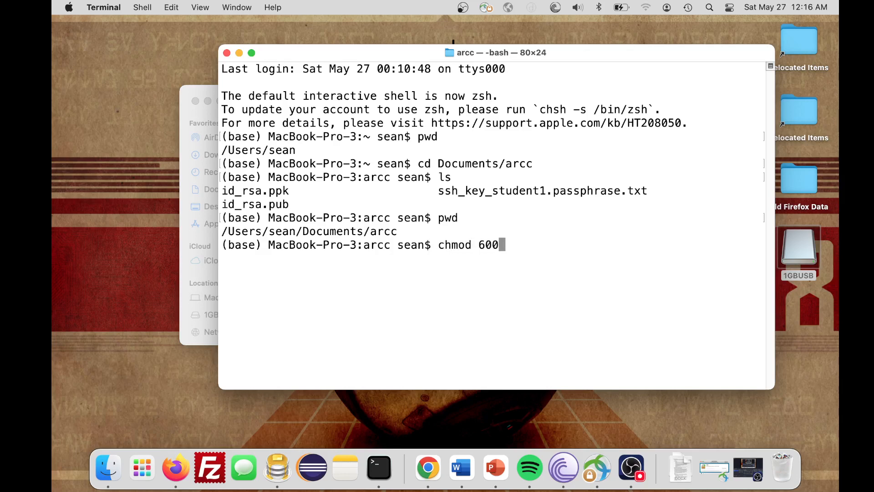
type("i")
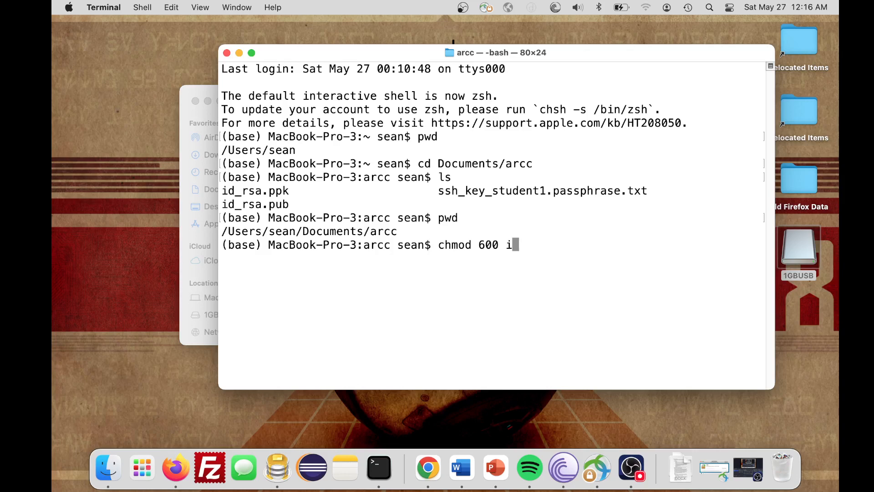
type("d")
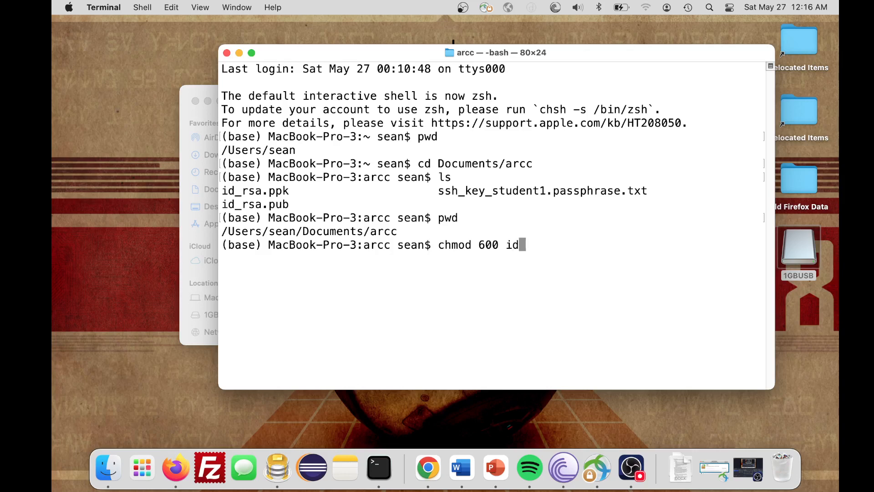
type("_rsa.p")
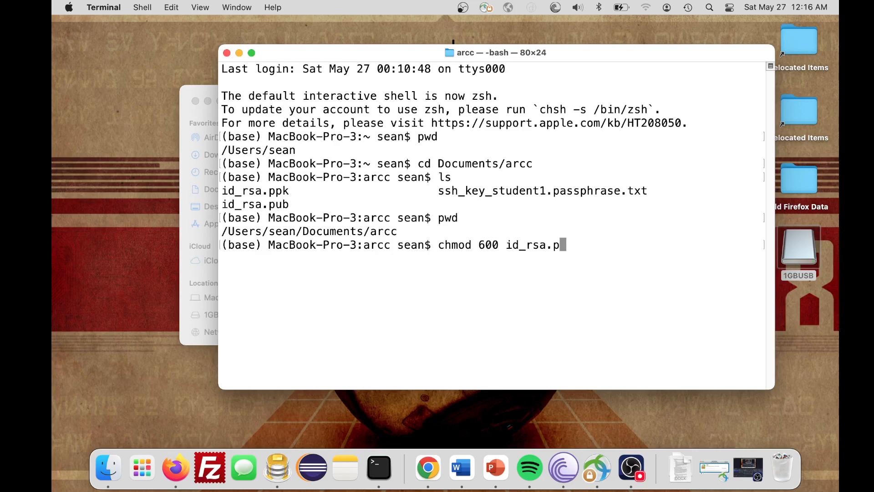
type("k")
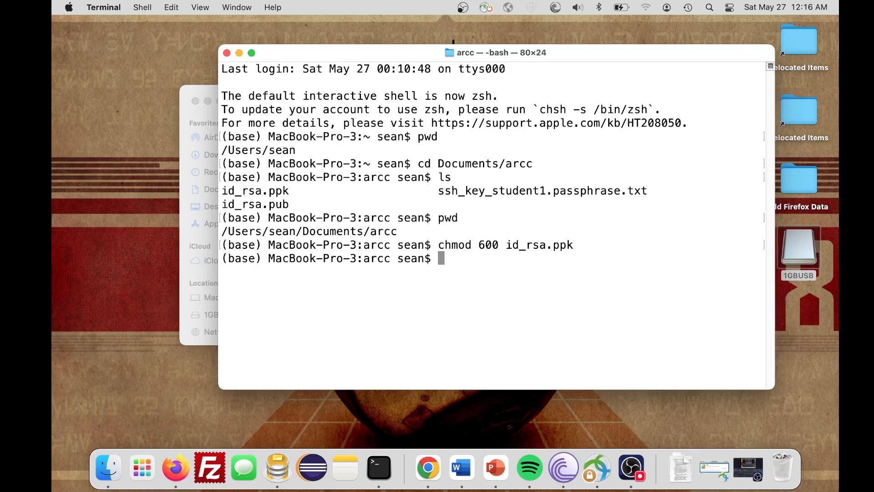
- Compose ssh -Y -i id_rsa.ppk with X forwarding and the private key
type("ssh")
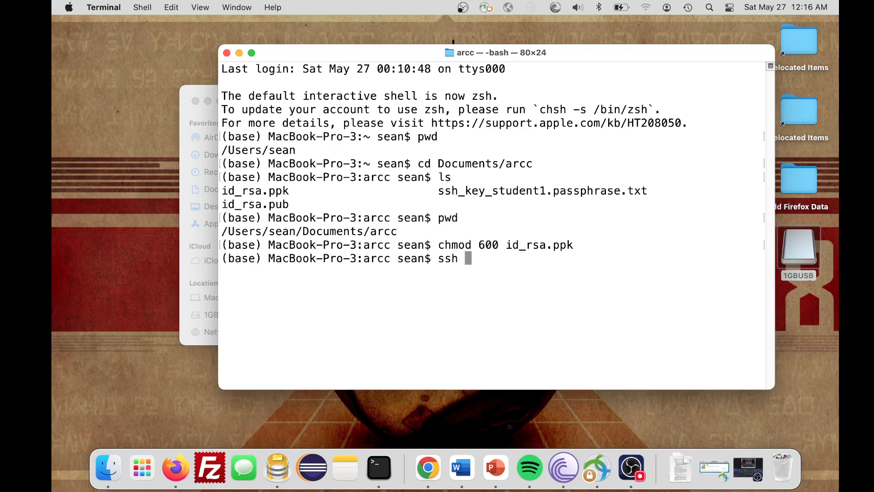
type("-Y")
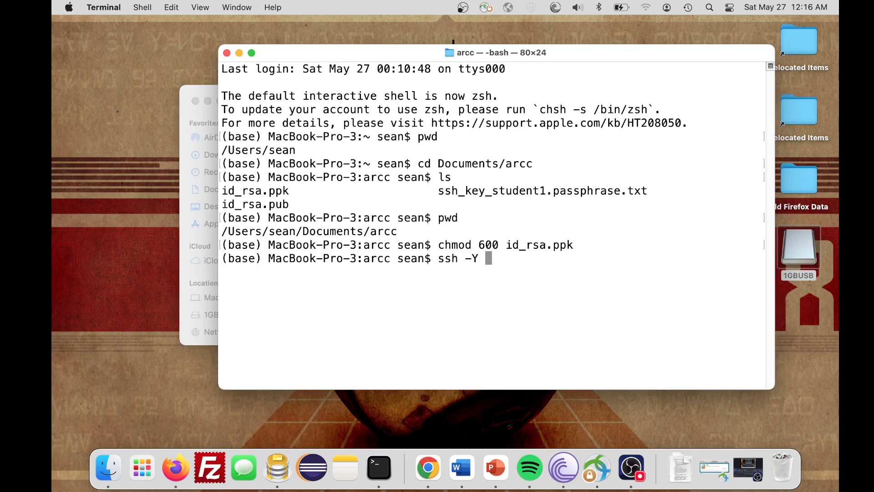
type("-i")
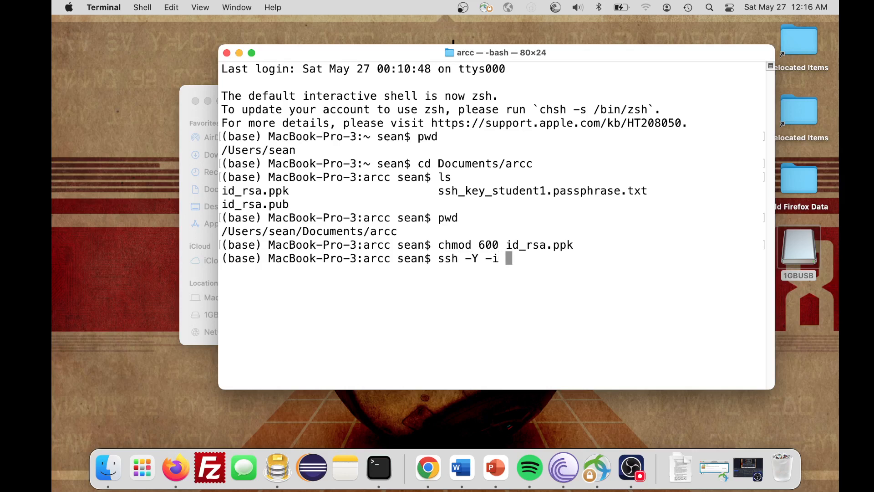
mouse_move(580, 236)
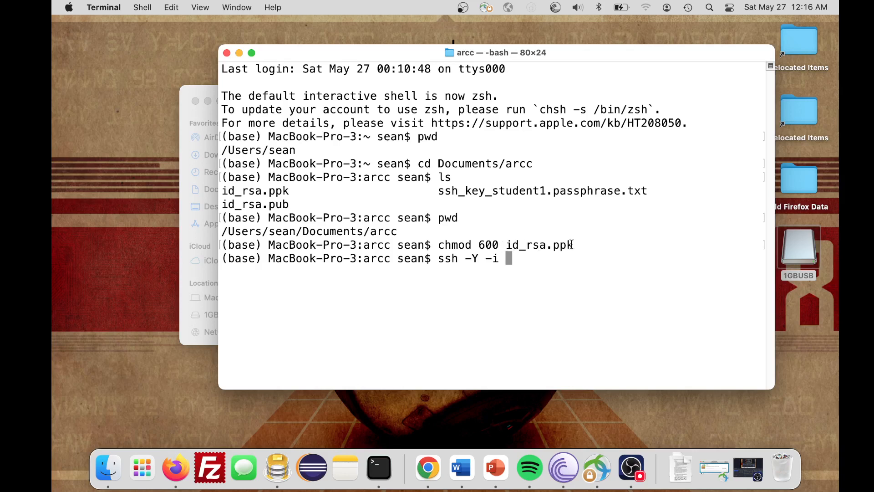
type("id_rsa.p")
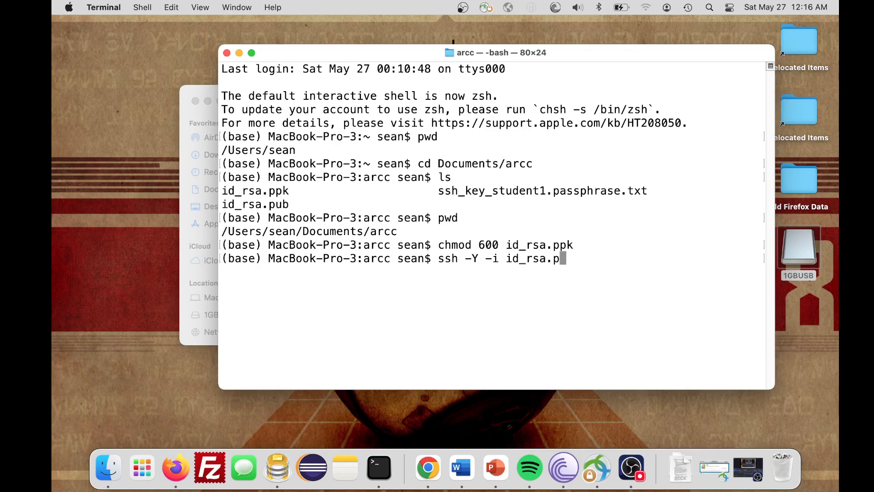
type("p")
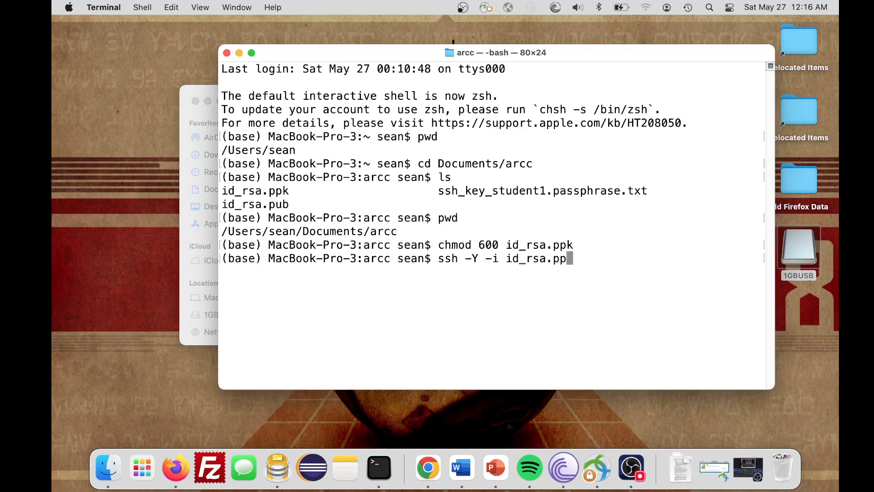
type("k")
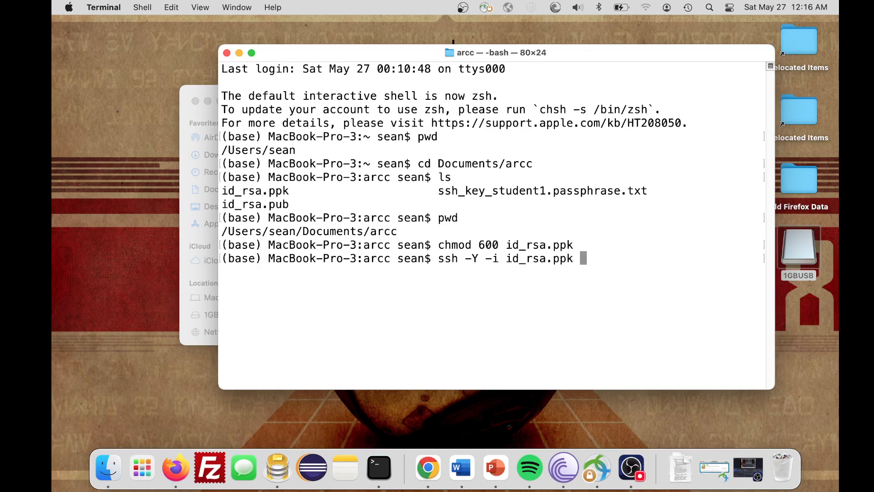
type("crcv")
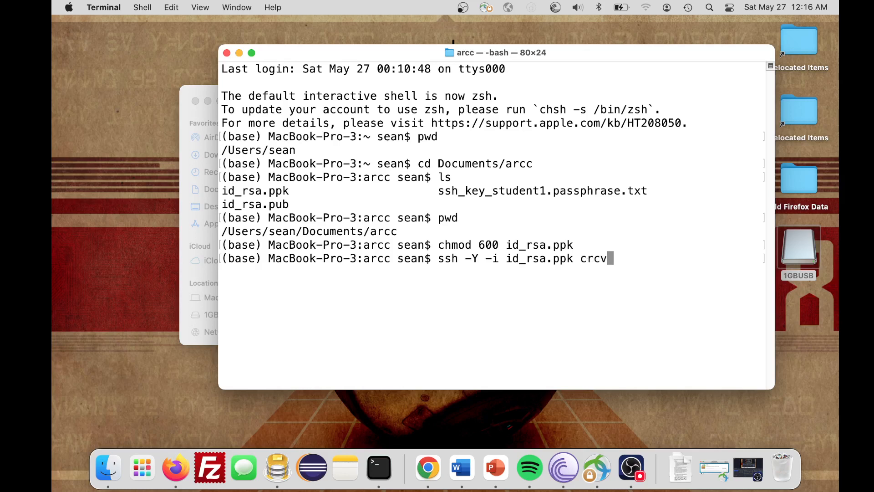
type("reu")
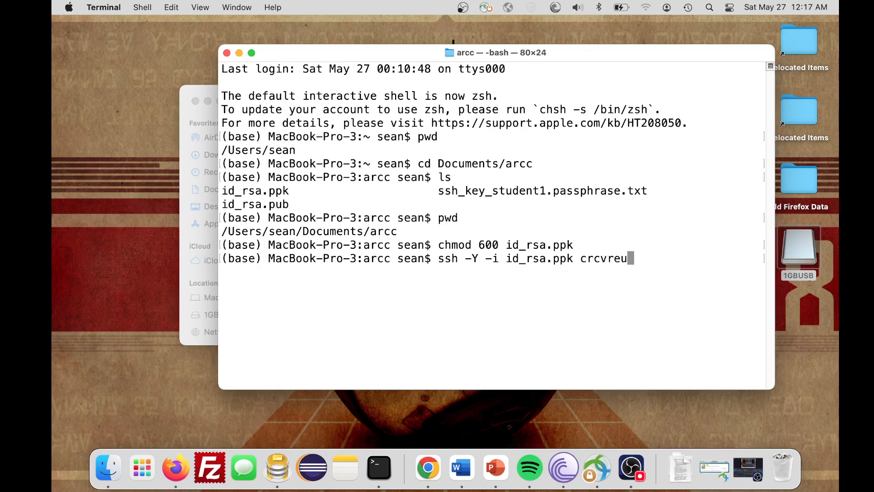
type(".student")
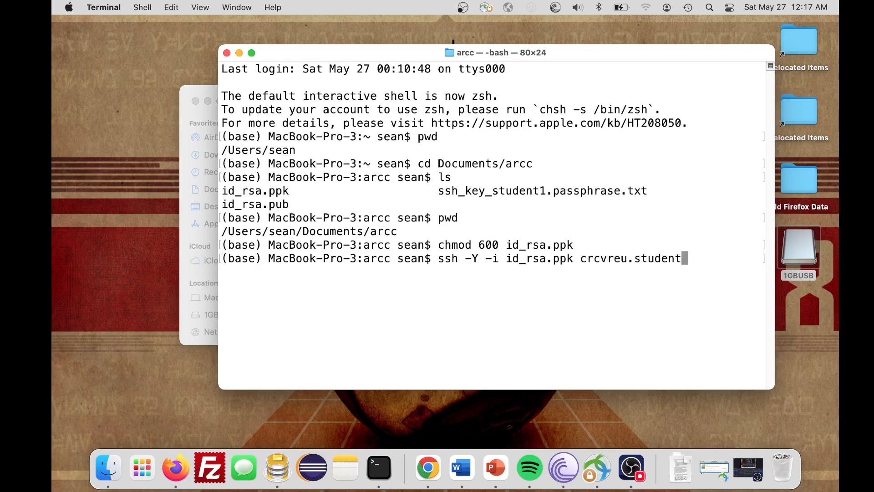
type("1")
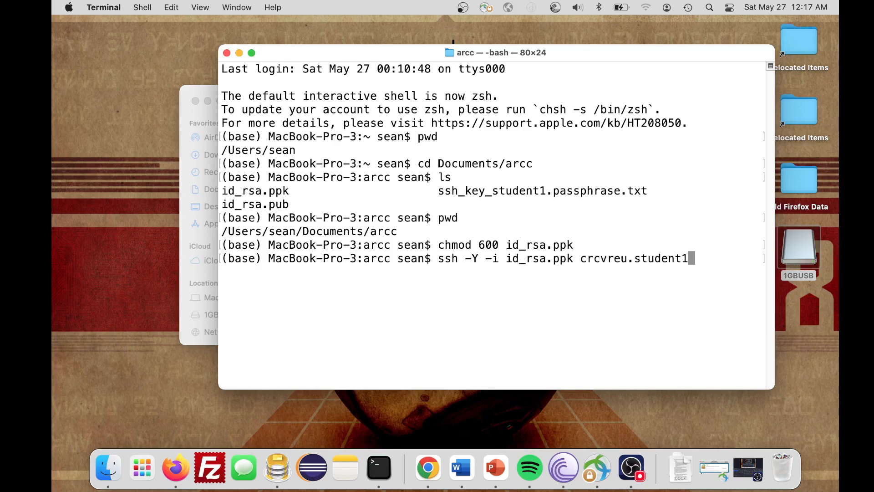
type("@")
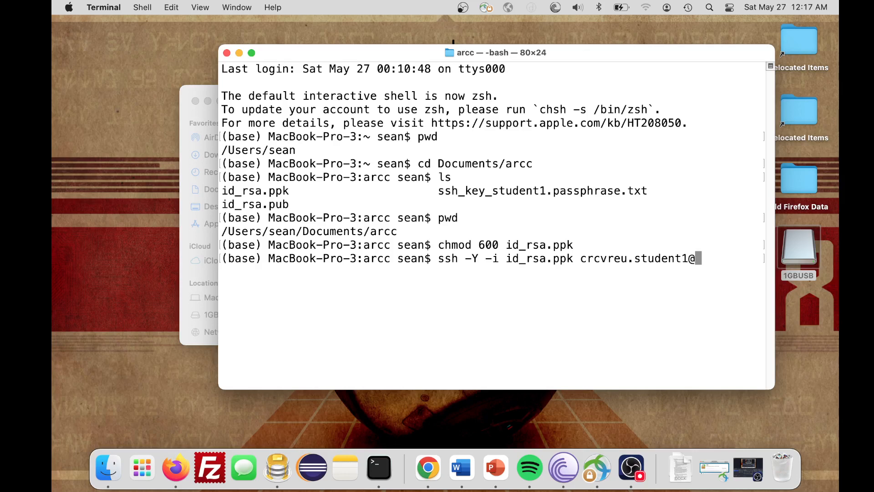
type("newton.ist")
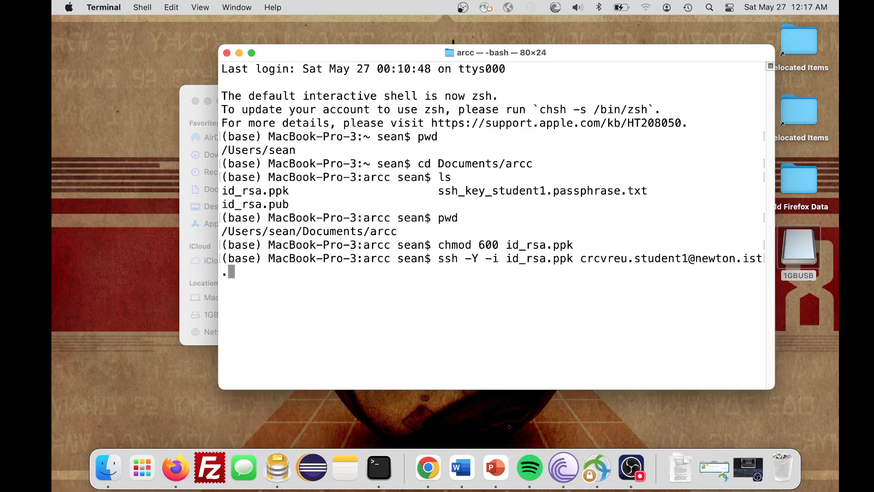
type(".ucf.edu")
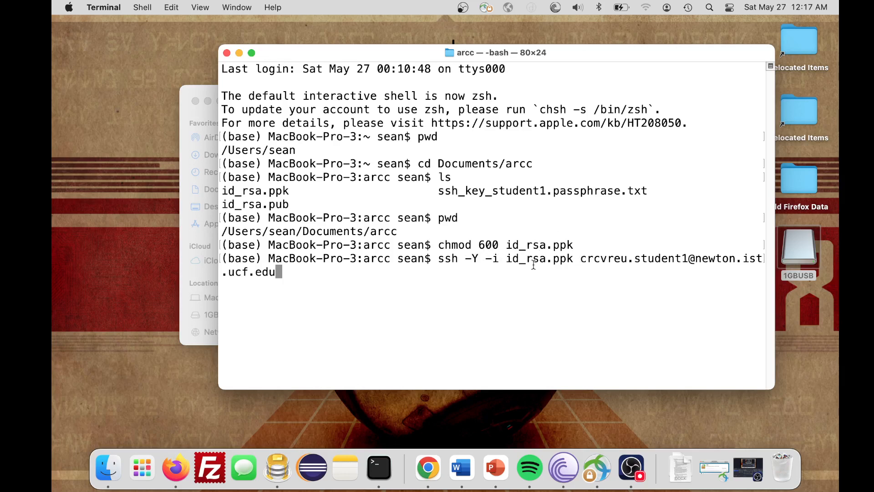
mouse_move(562, 263)
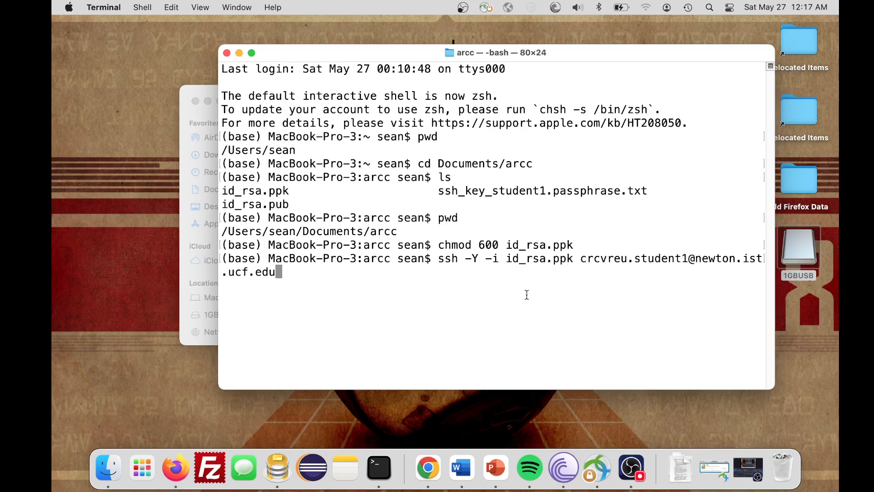
mouse_move(690, 258)
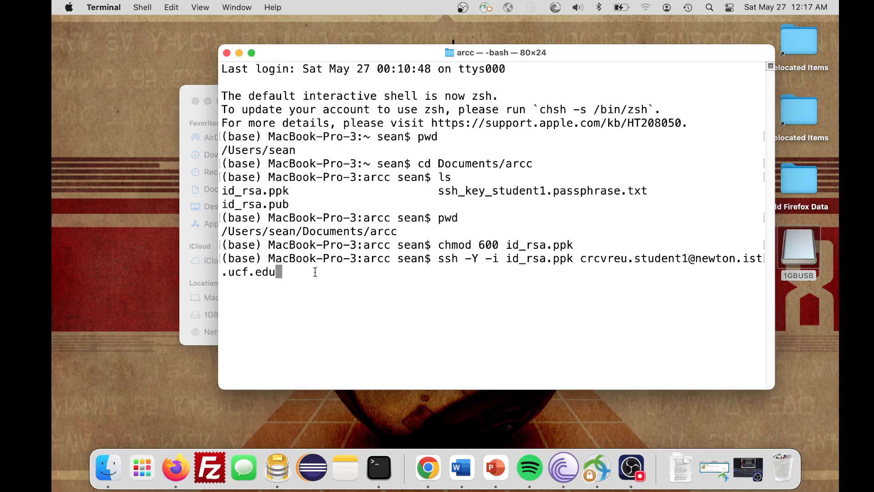
- Run the ssh command, enter the key passphrase and list examples and super_resolution on Newton
key("Return")
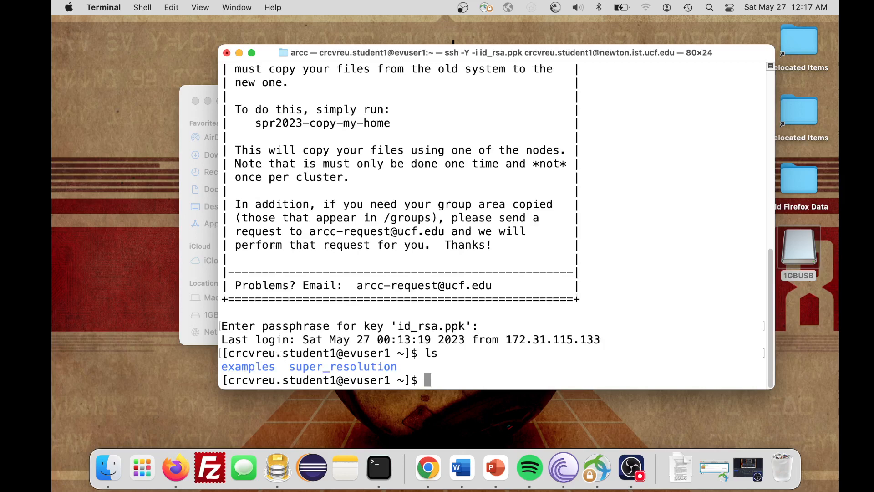
- Run pwd to confirm the remote home directory is /home/crcvreu.student1
type("pwd")
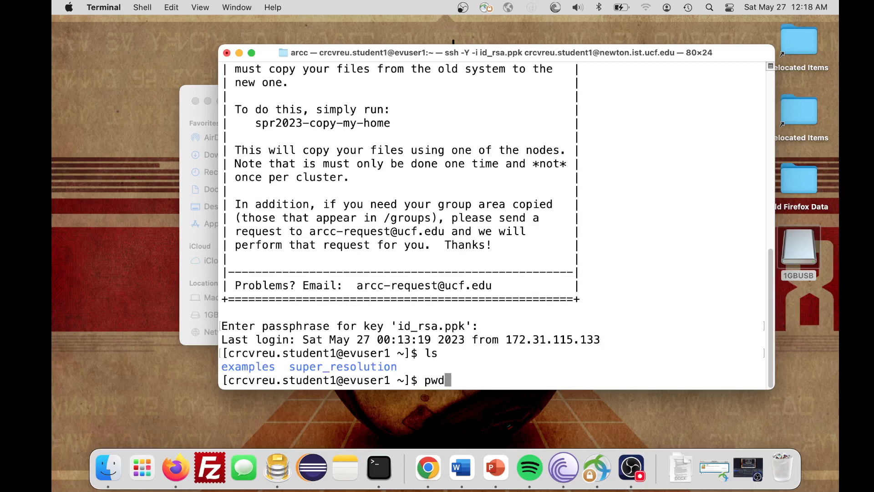
key("Return")
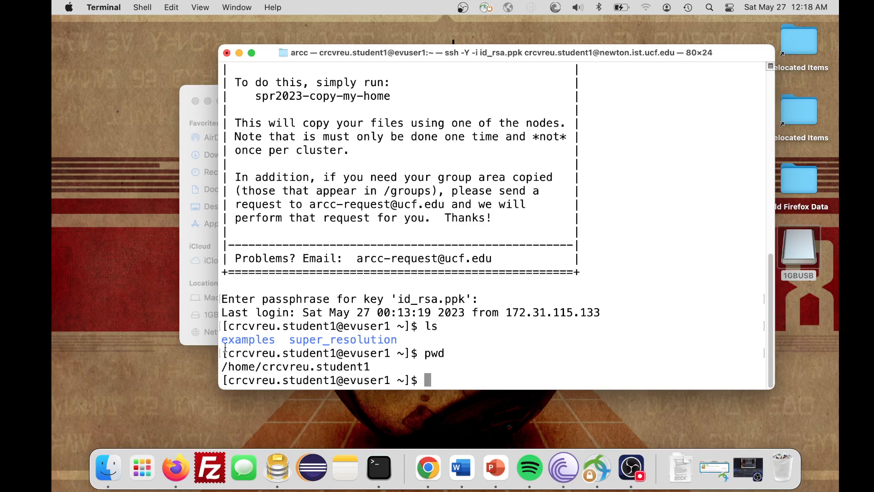
mouse_move(413, 373)
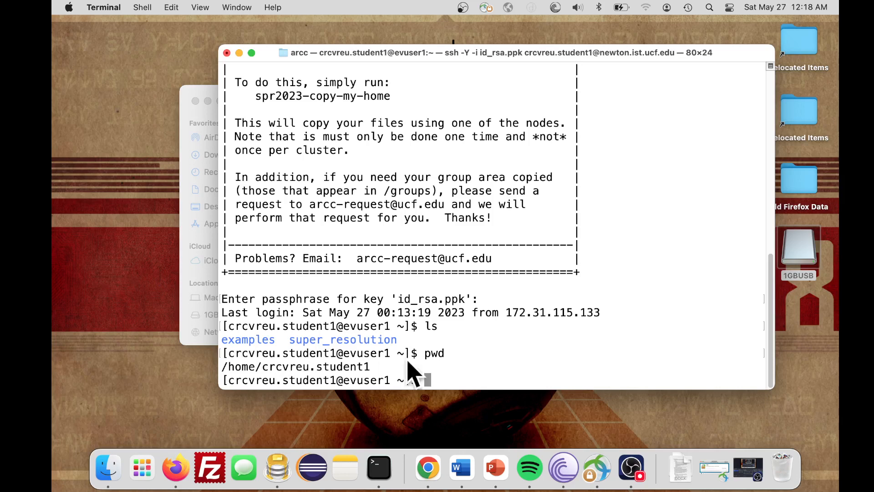